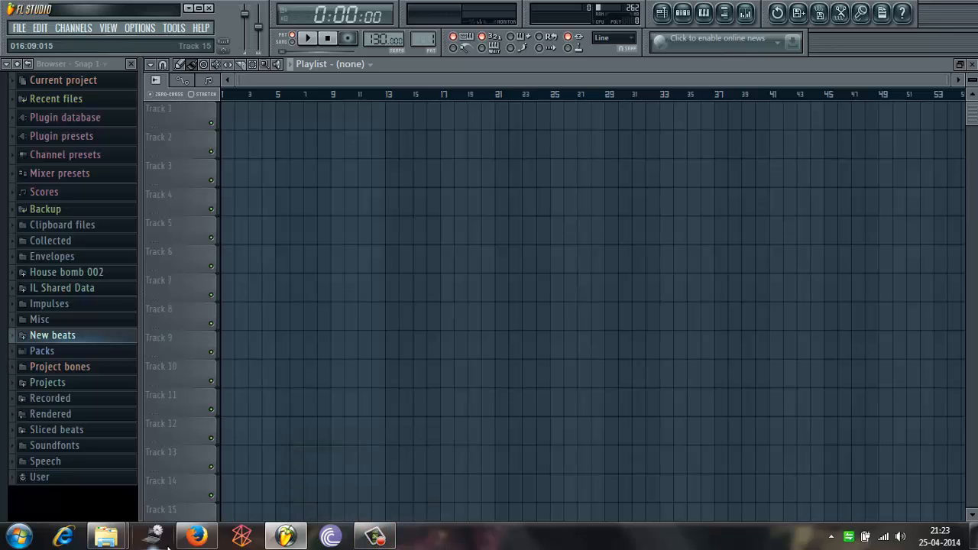
Show the album folder holding the MP3 song file beside FL Studio
{"action": "left_click", "coordinate": [105, 535]}
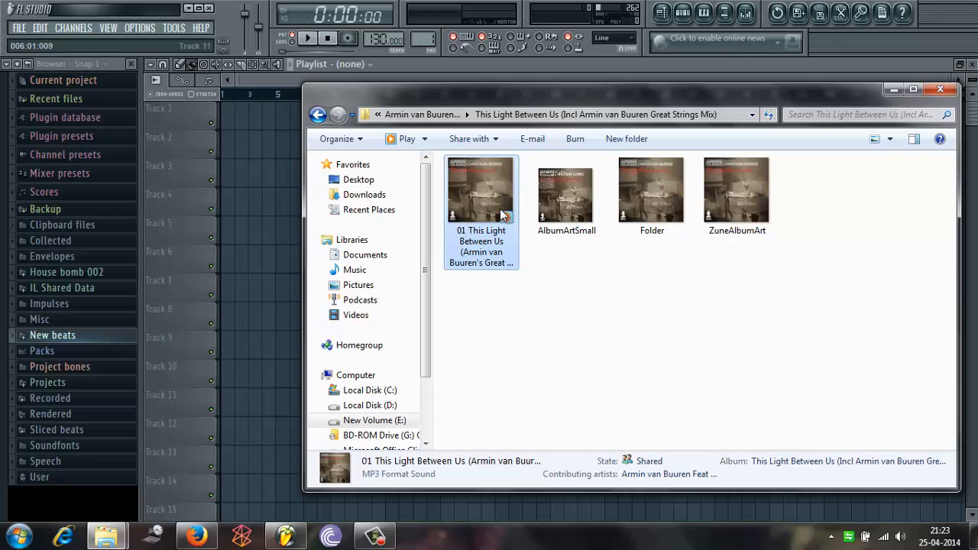
Drop '01 This Light Between Us' MP3 onto the playlist as an audio clip
{"action": "left_click_drag", "start_coordinate": [479, 189], "coordinate": [268, 184]}
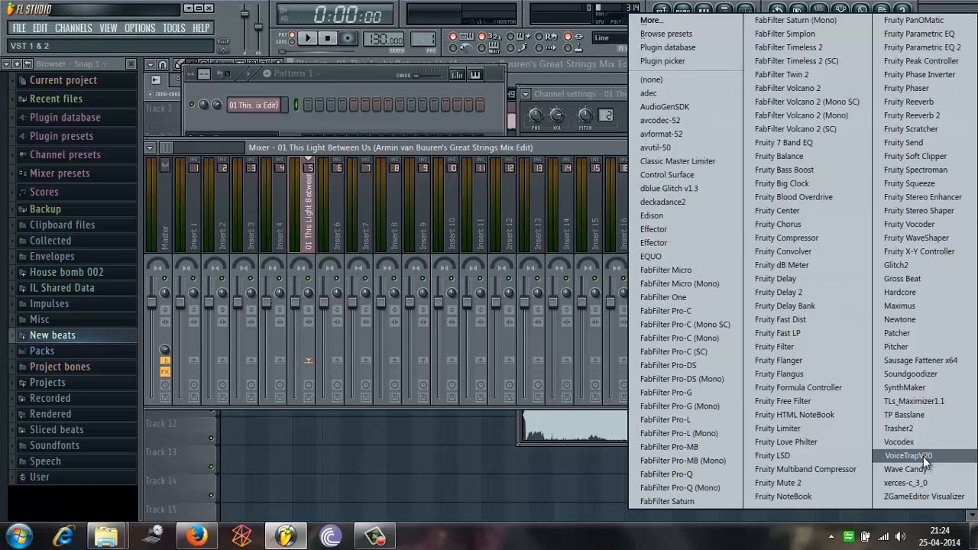
Load VoiceTrapV20 and Fruity Parametric EQ 2 on the insert and lower a high EQ band
{"action": "left_click", "coordinate": [907, 454]}
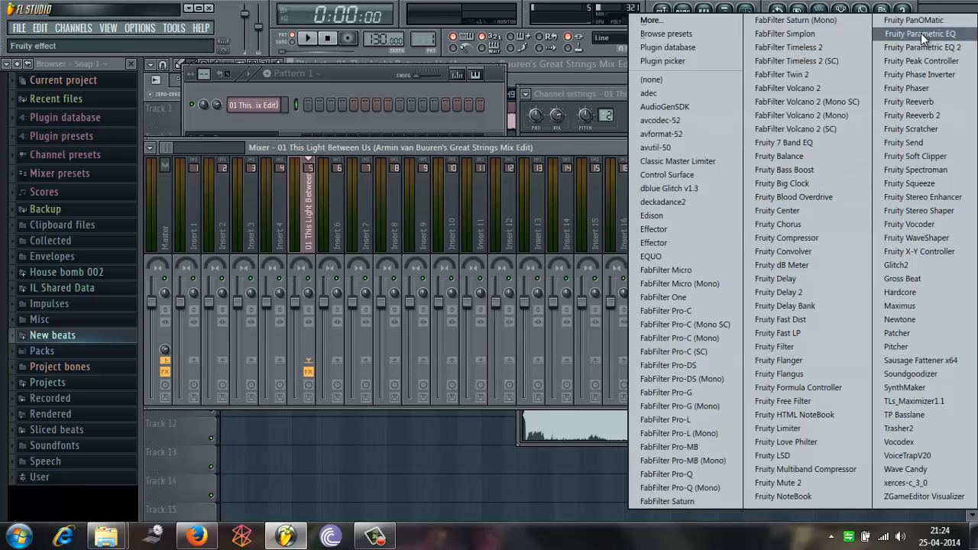
{"action": "left_click", "coordinate": [924, 48]}
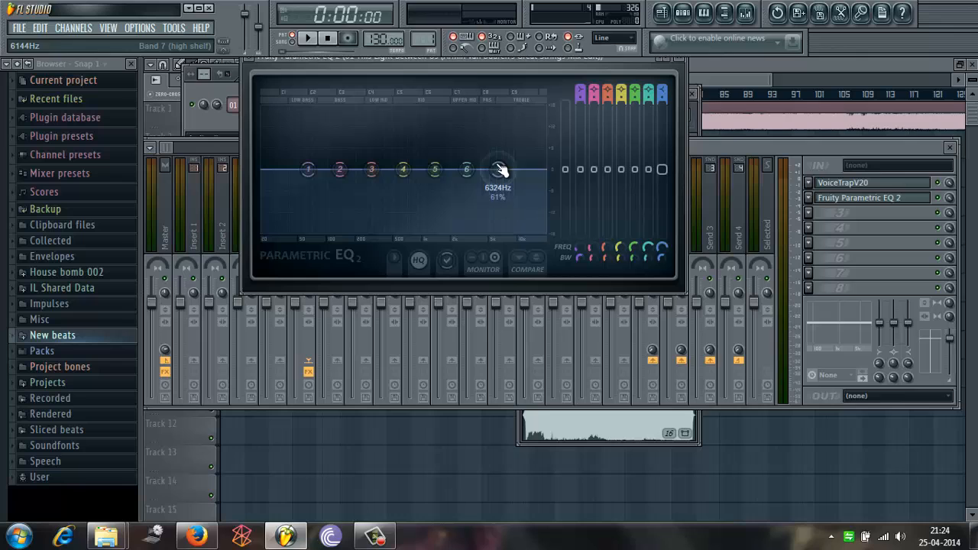
{"action": "left_click_drag", "start_coordinate": [369, 168], "coordinate": [369, 226]}
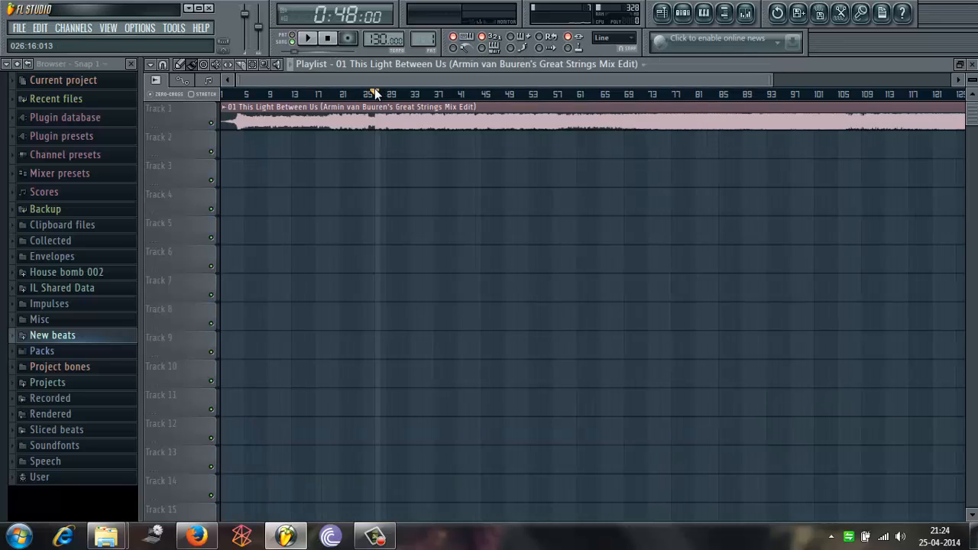
Play the processed song to about 1:15, then return to the artist's folder in Explorer
{"action": "left_click", "coordinate": [317, 38]}
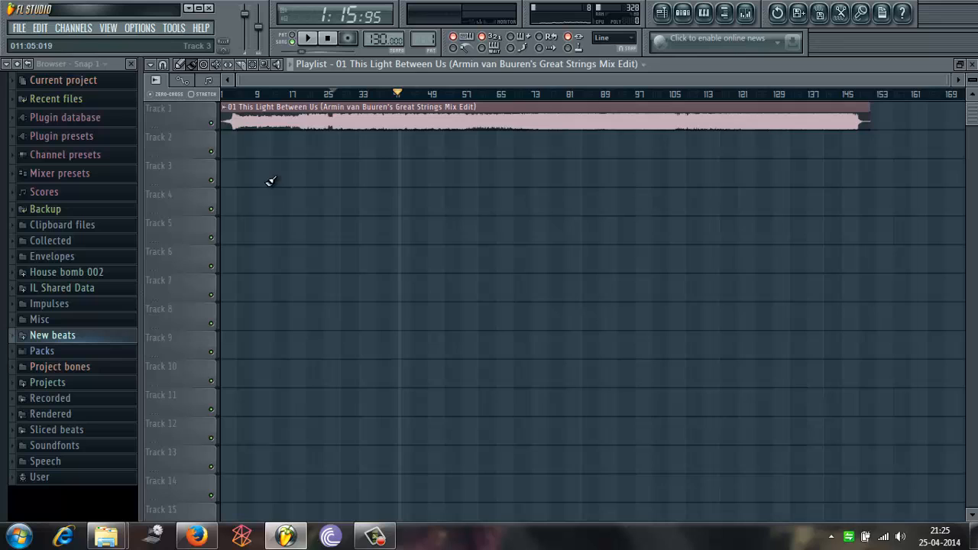
{"action": "left_click", "coordinate": [15, 27]}
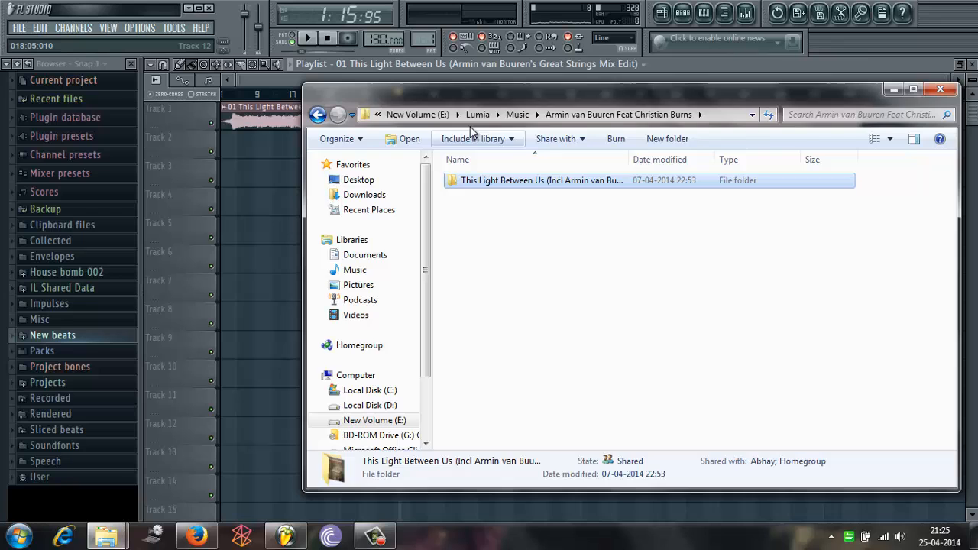
Go up to the Music library and scroll to the Armin Van Buuren 'Sound Of The Drums' track
{"action": "left_click", "coordinate": [517, 113]}
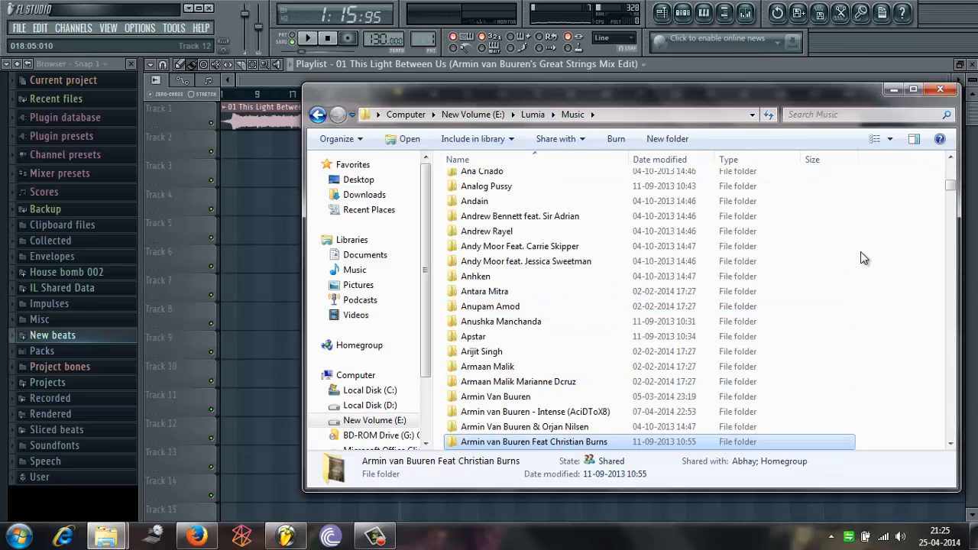
{"action": "scroll", "scroll_direction": "down", "scroll_amount": 3}
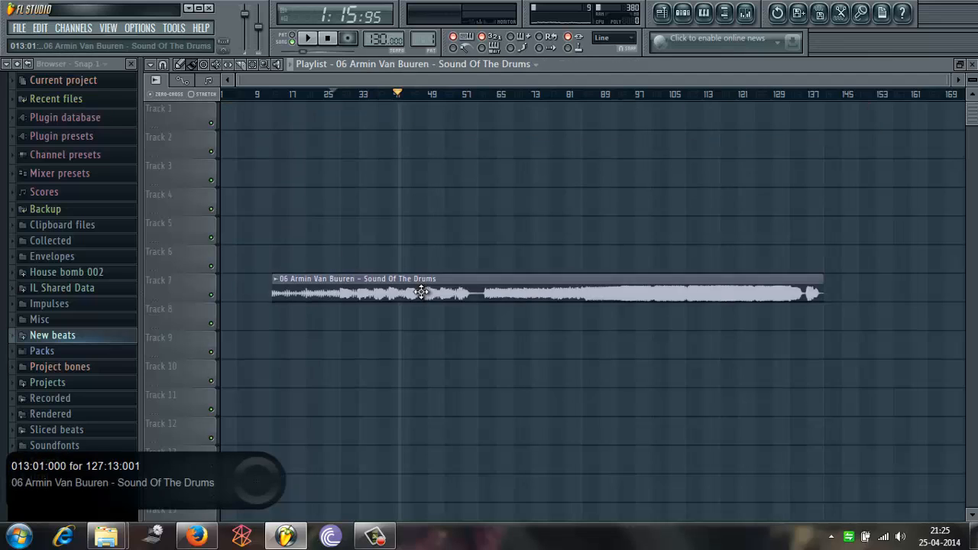
On the Sound Of The Drums mixer insert, load VoiceTrapV20 and Fruity Parametric EQ 2
{"action": "left_click", "coordinate": [684, 16]}
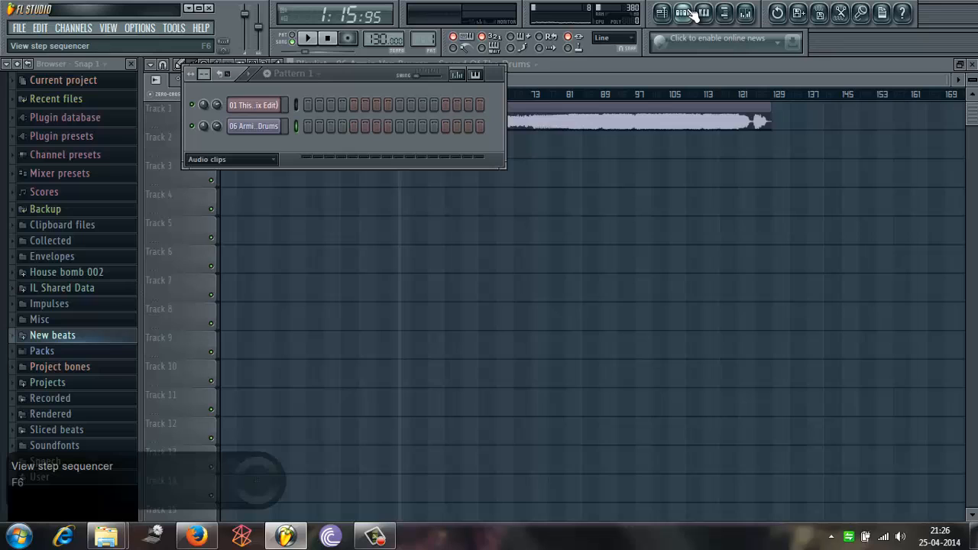
{"action": "left_click", "coordinate": [254, 125]}
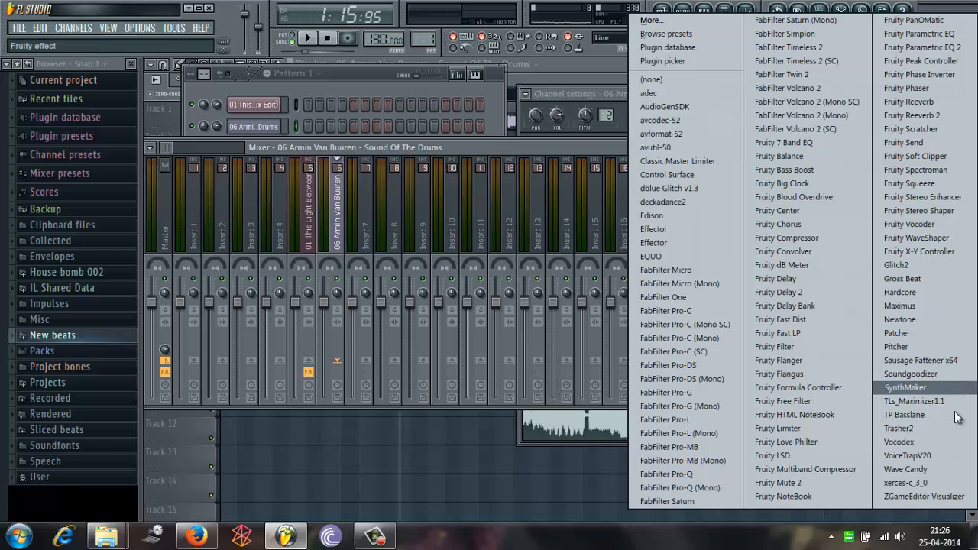
{"action": "left_click", "coordinate": [907, 455]}
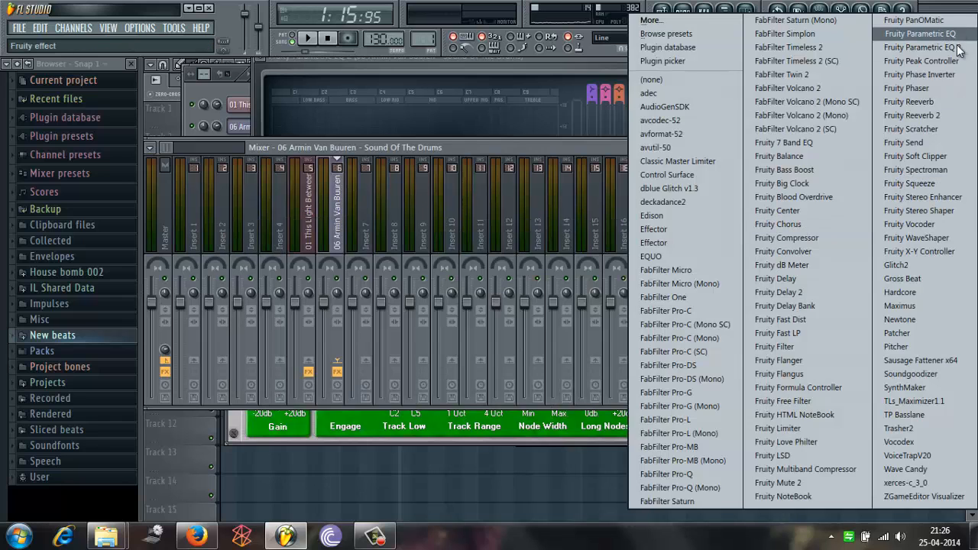
{"action": "left_click", "coordinate": [926, 49]}
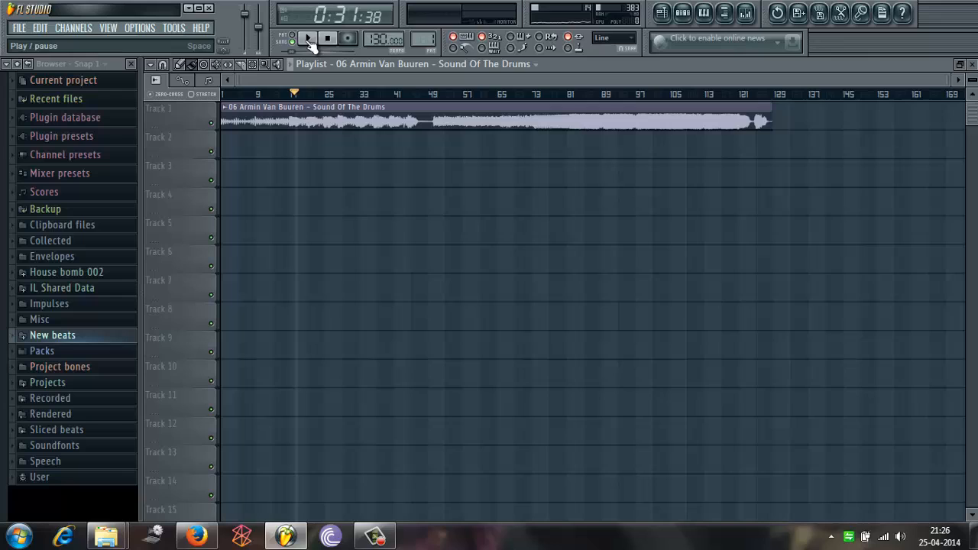
{"action": "left_click", "coordinate": [311, 38]}
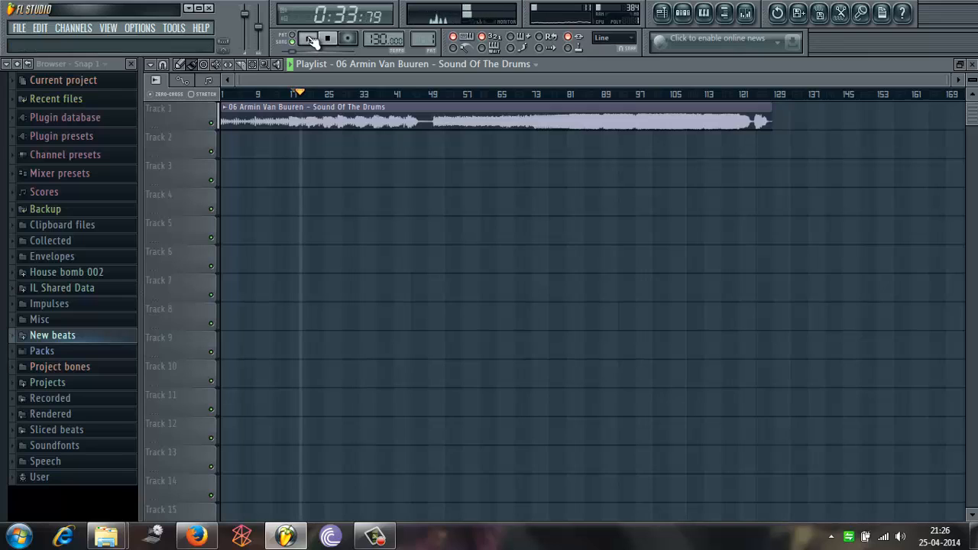
{"action": "left_click", "coordinate": [302, 38]}
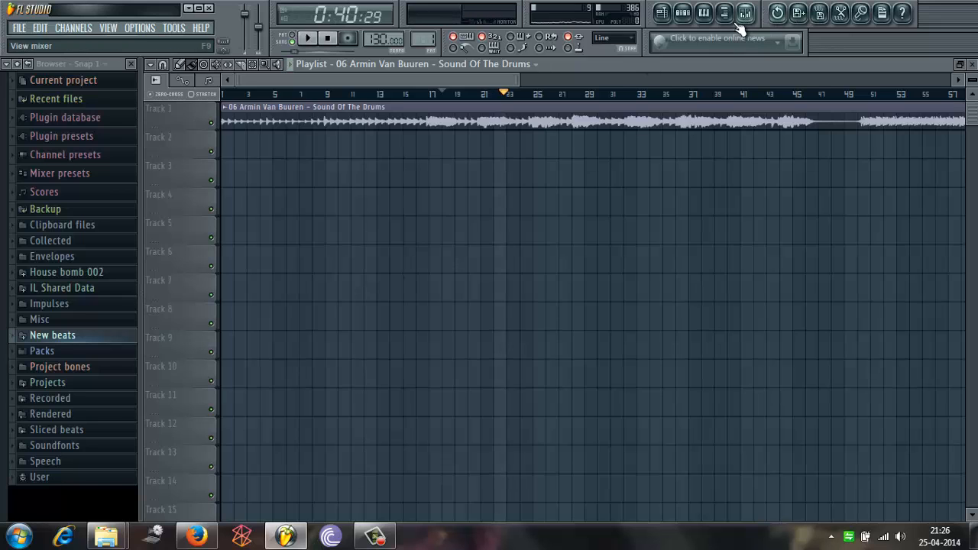
{"action": "left_click", "coordinate": [736, 12]}
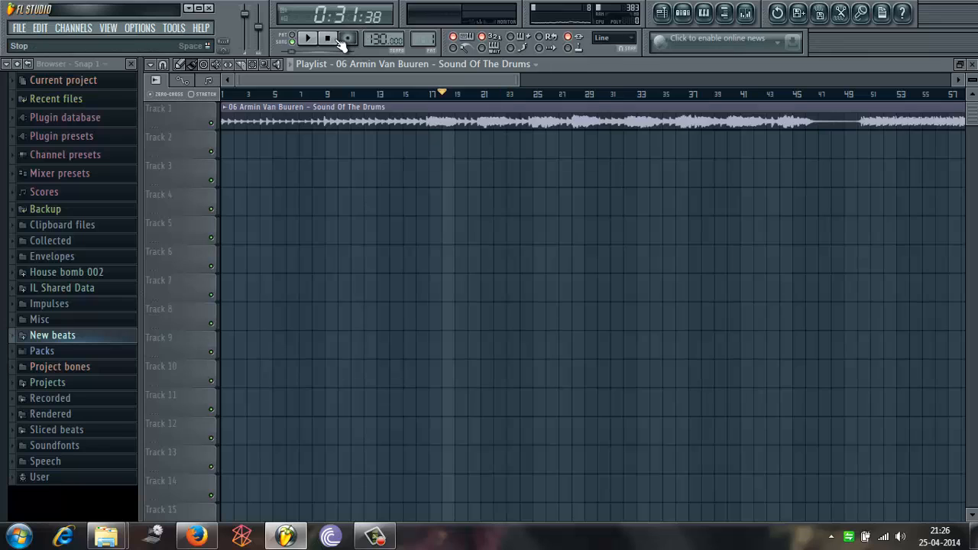
Export as MP3 named 'Sound of drums acapella 2.mp3' in the Projects folder
{"action": "left_click", "coordinate": [17, 28]}
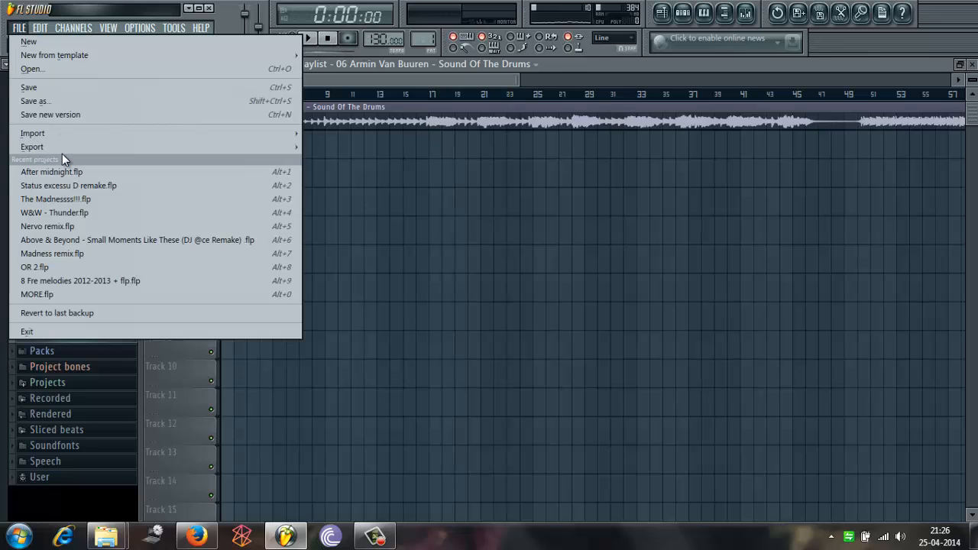
{"action": "mouse_move", "coordinate": [32, 146]}
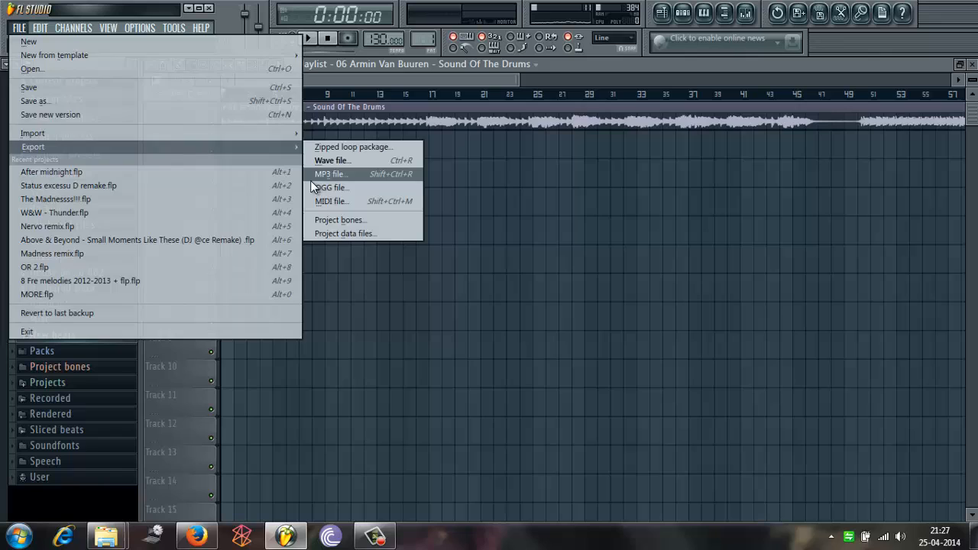
{"action": "left_click", "coordinate": [330, 174]}
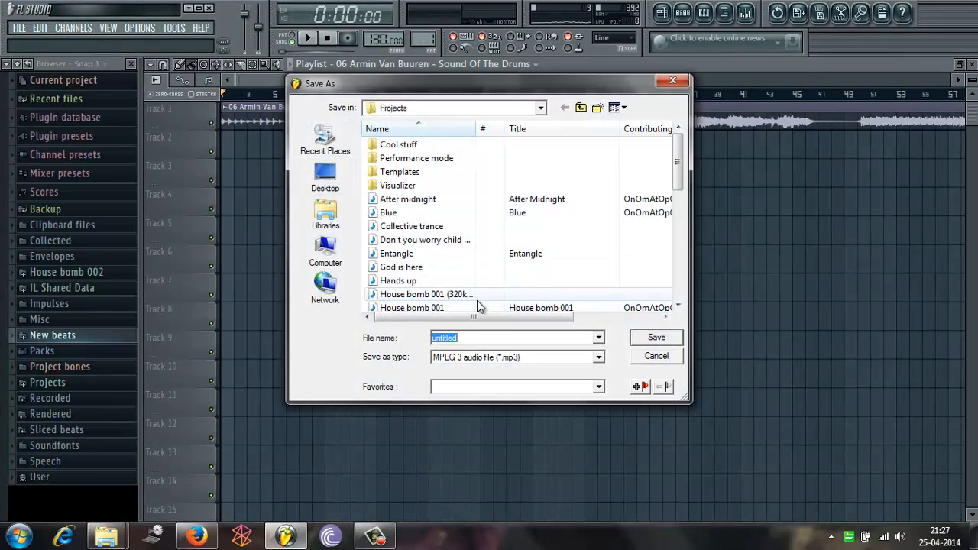
{"action": "type", "text": "Sound o"}
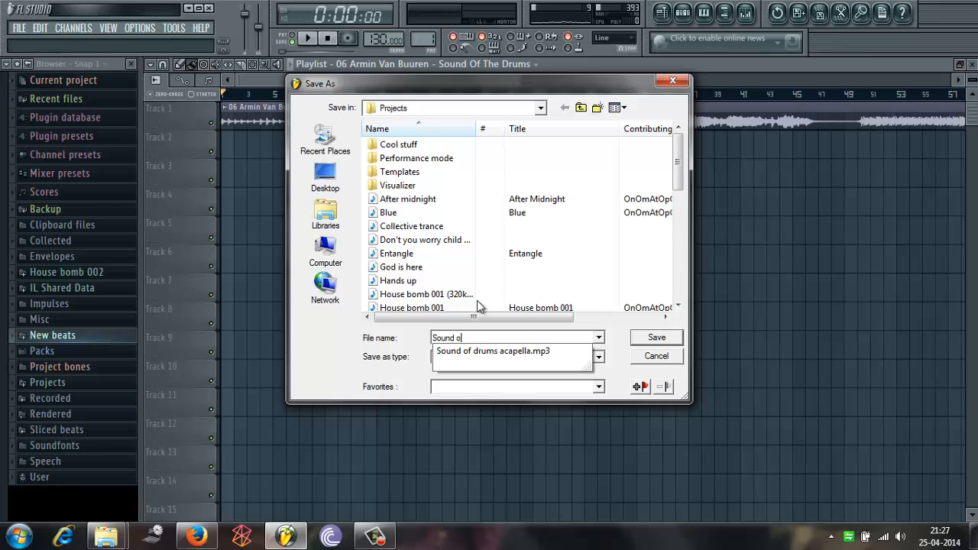
{"action": "left_click", "coordinate": [510, 350]}
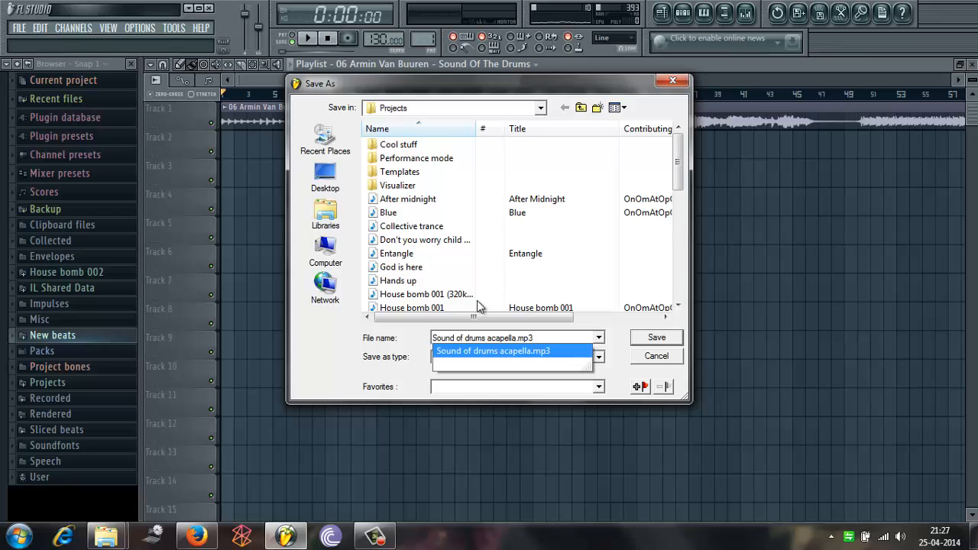
{"action": "left_click", "coordinate": [657, 338]}
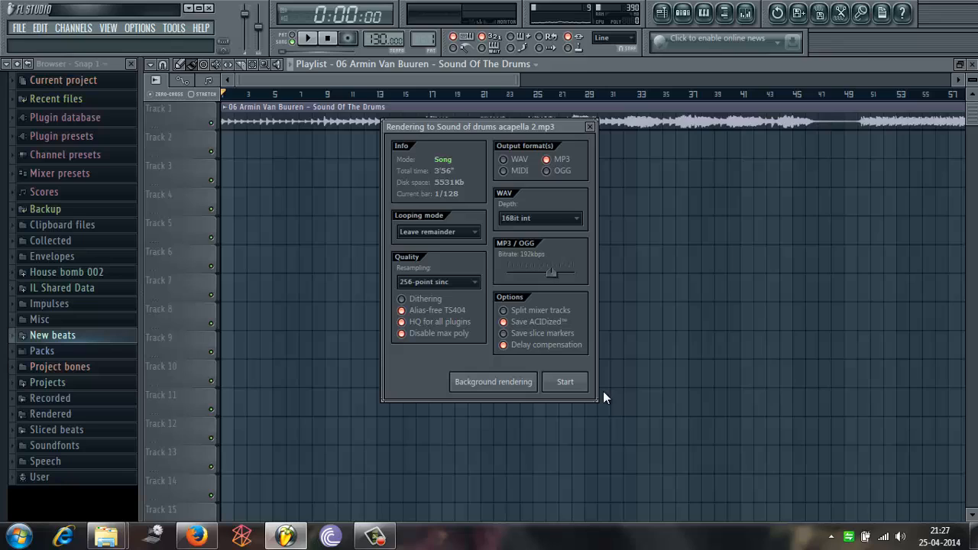
Start rendering the song to 'Sound of drums acapella 2.mp3'
{"action": "left_click", "coordinate": [565, 381]}
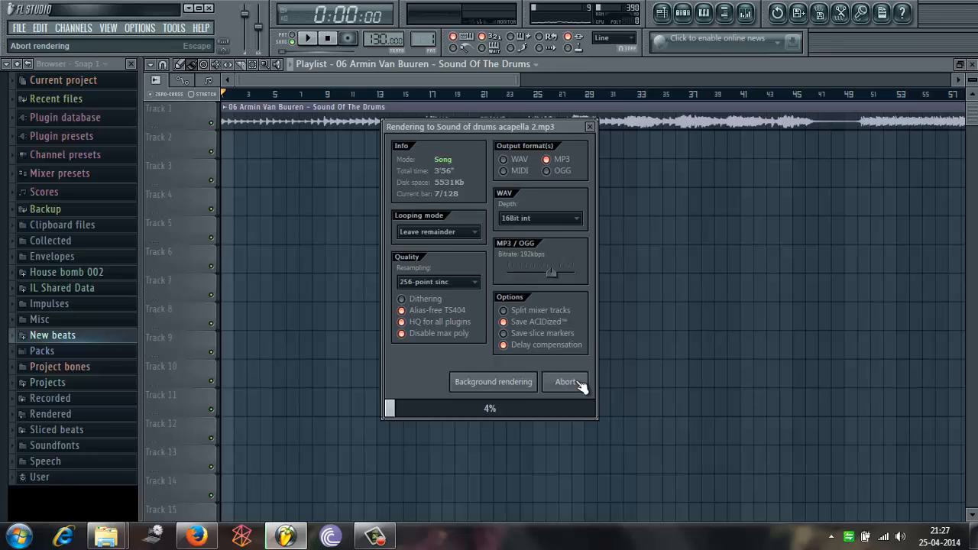
{"action": "mouse_move", "coordinate": [678, 408]}
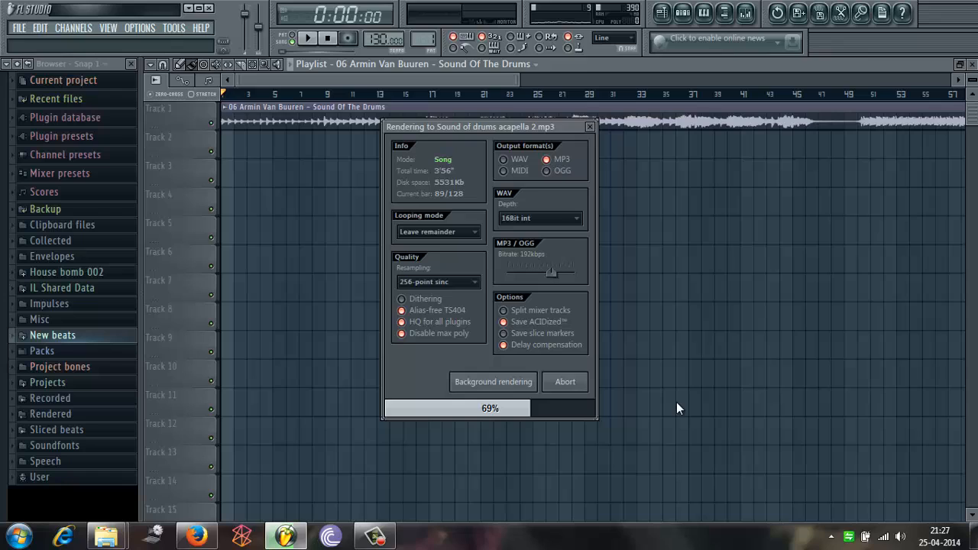
{"action": "mouse_move", "coordinate": [596, 376]}
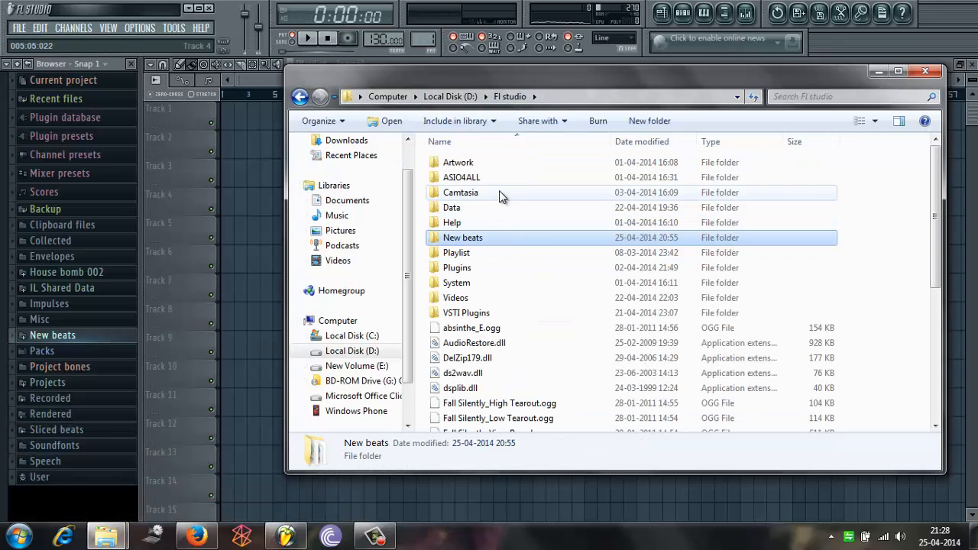
Locate 'Sound of drums acapella 2' MP3 in FL Studio's Data\Projects folder
{"action": "double_click", "coordinate": [450, 208]}
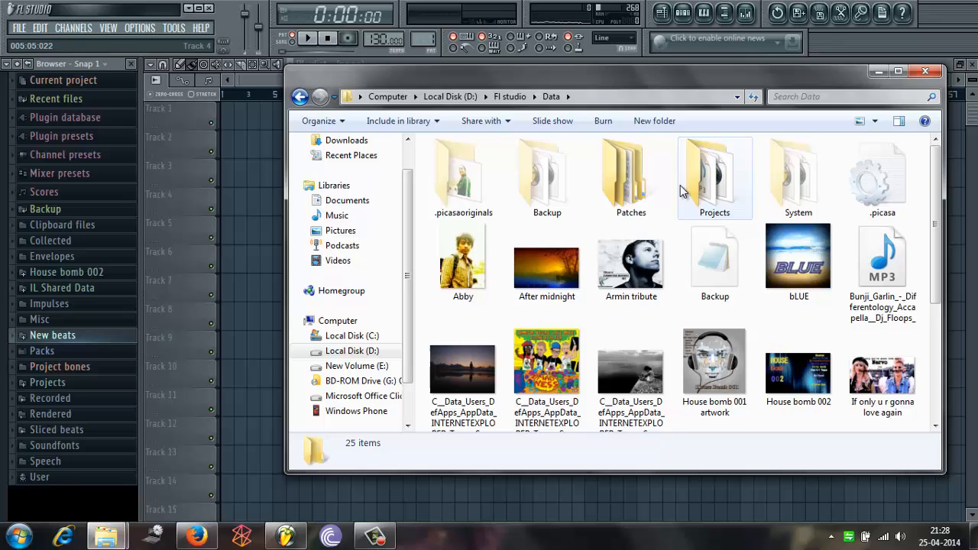
{"action": "double_click", "coordinate": [715, 175]}
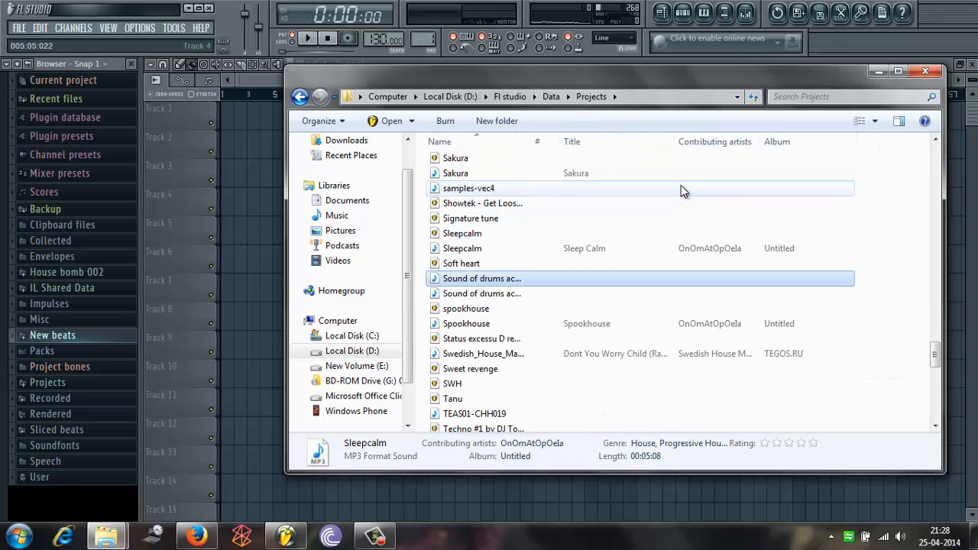
{"action": "left_click", "coordinate": [481, 278]}
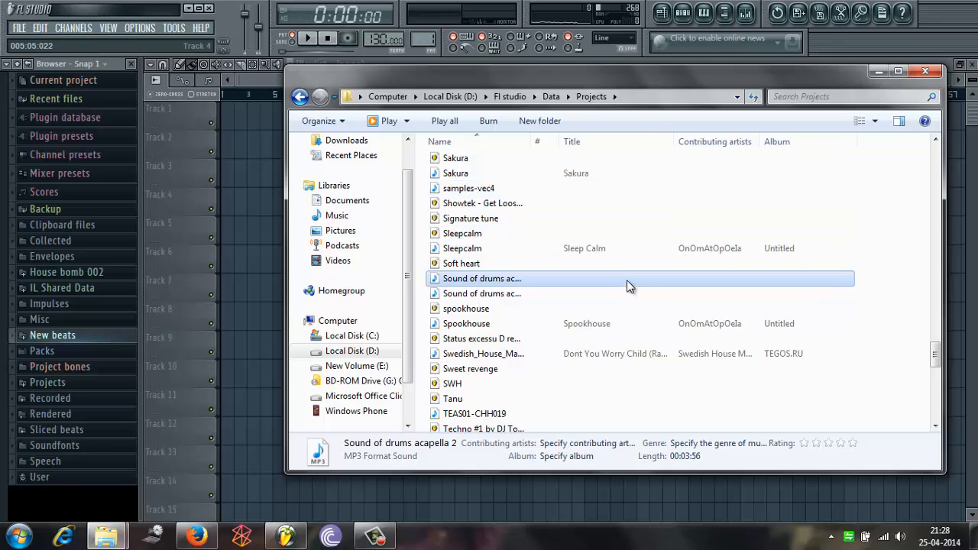
Drop the drum acapella MP3 into the playlist and position its clip
{"action": "left_click_drag", "start_coordinate": [481, 279], "coordinate": [268, 186]}
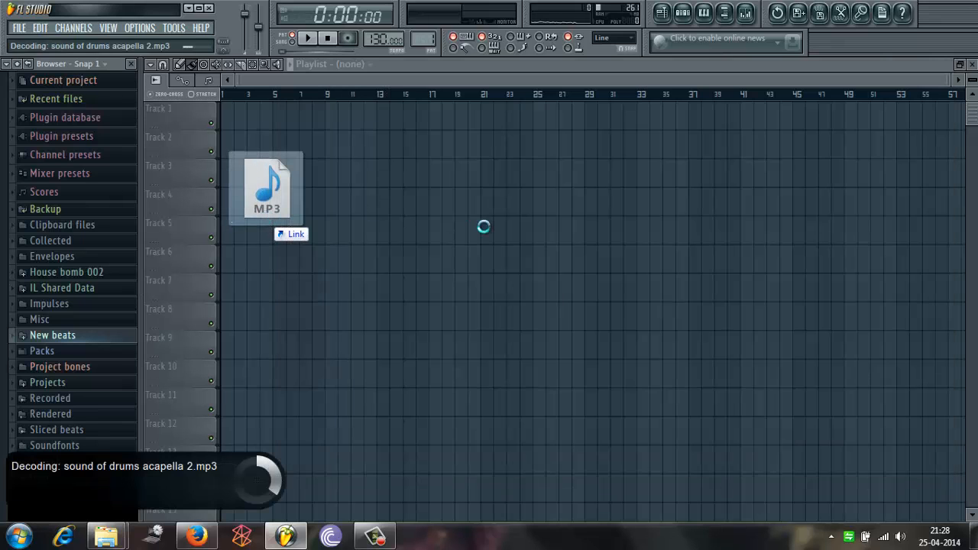
{"action": "left_click_drag", "start_coordinate": [265, 188], "coordinate": [373, 136]}
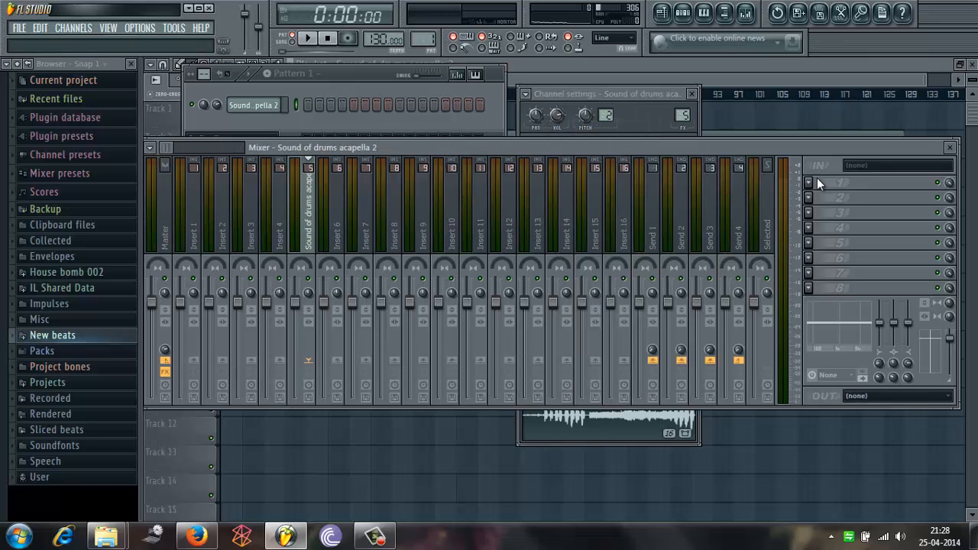
Load Fruity Reeverb 2 and Soundgoodizer into two FX slots of the acapella's mixer track
{"action": "left_click", "coordinate": [831, 182]}
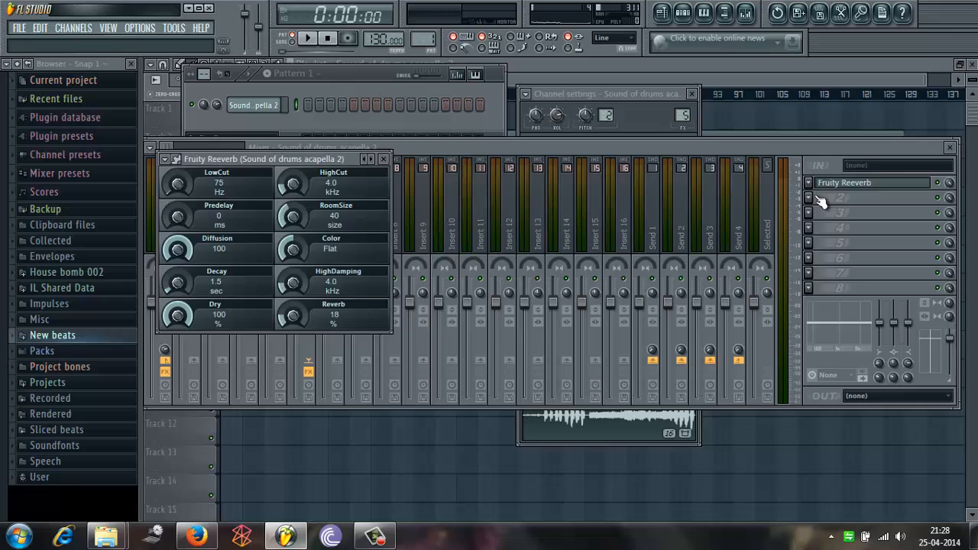
{"action": "left_click", "coordinate": [820, 197]}
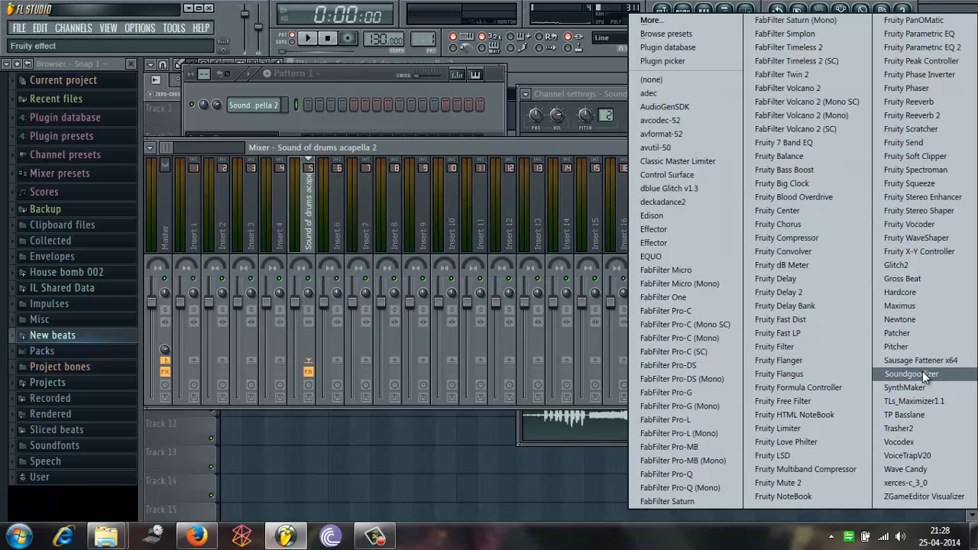
{"action": "left_click", "coordinate": [908, 373]}
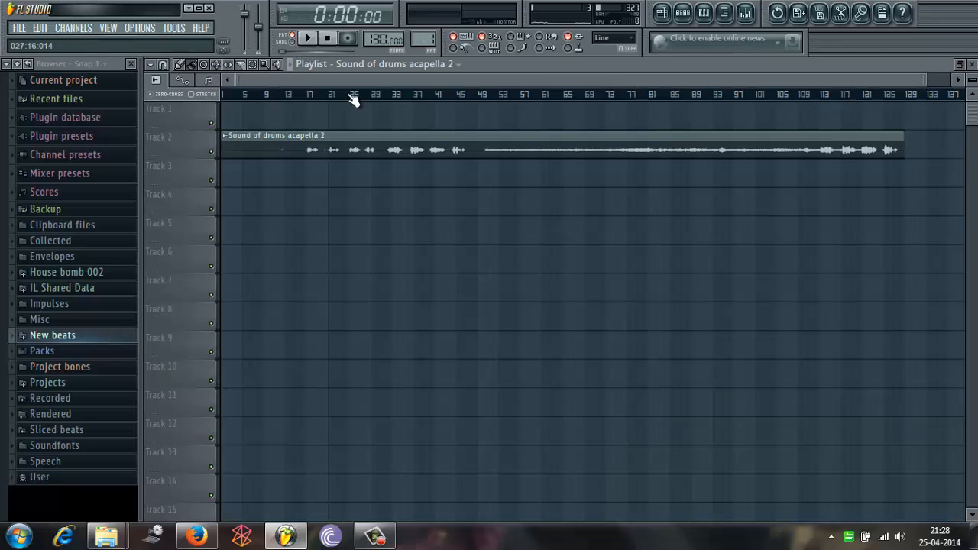
{"action": "left_click", "coordinate": [310, 38]}
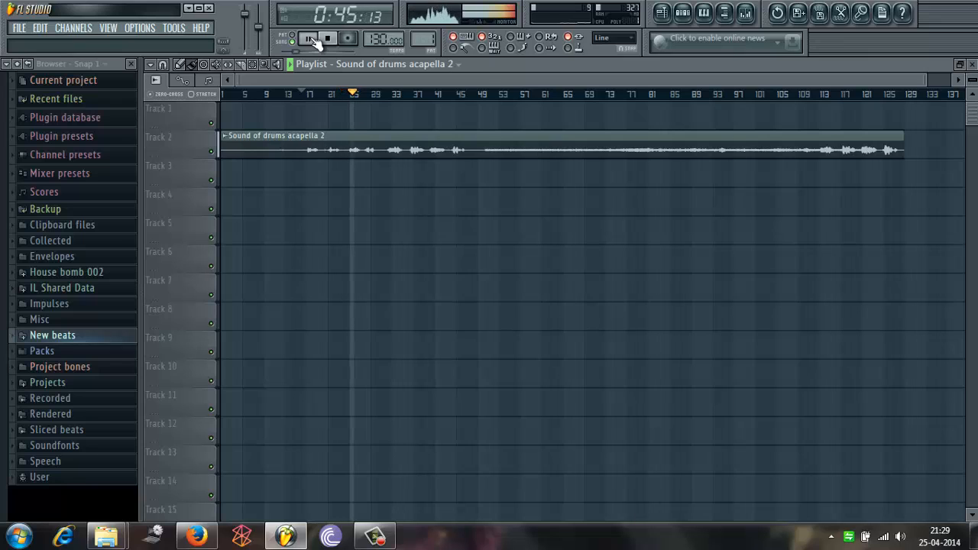
{"action": "left_click", "coordinate": [323, 37]}
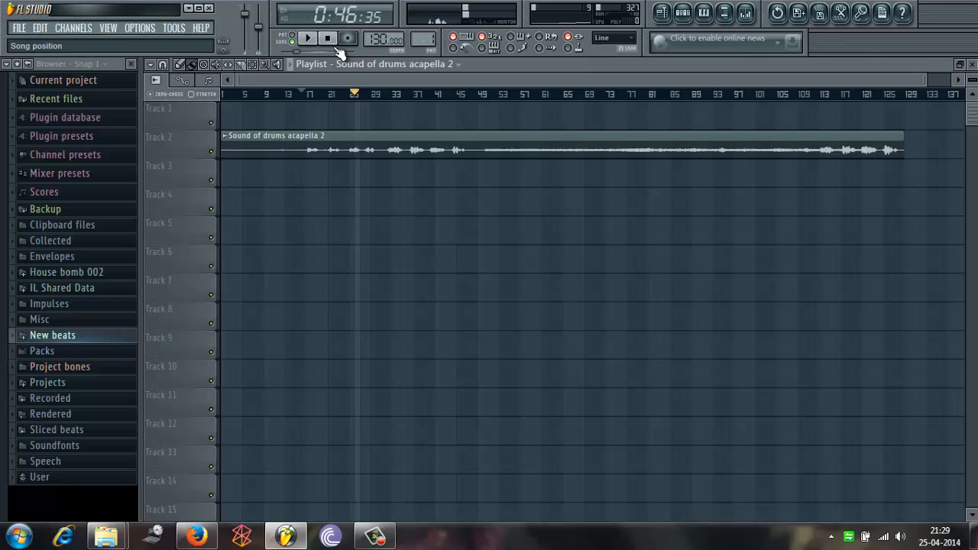
{"action": "left_click", "coordinate": [323, 38]}
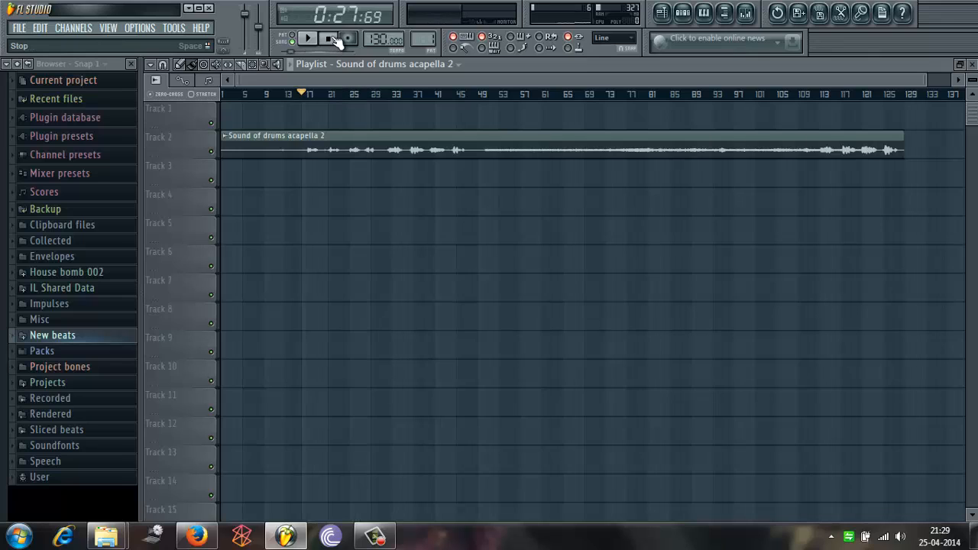
{"action": "left_click", "coordinate": [331, 40]}
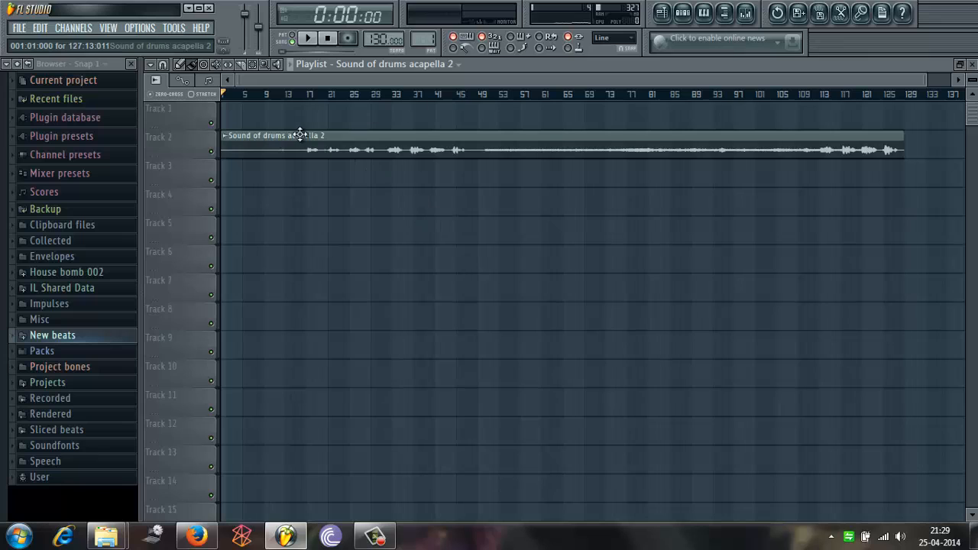
{"action": "left_click", "coordinate": [230, 95]}
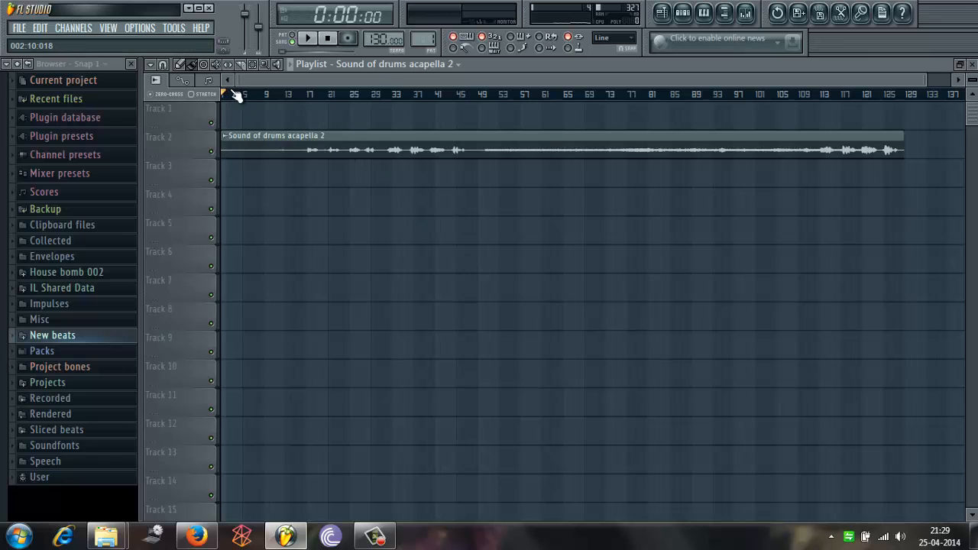
Start opening another project from the File menu, declining to save the untitled one
{"action": "left_click", "coordinate": [17, 28]}
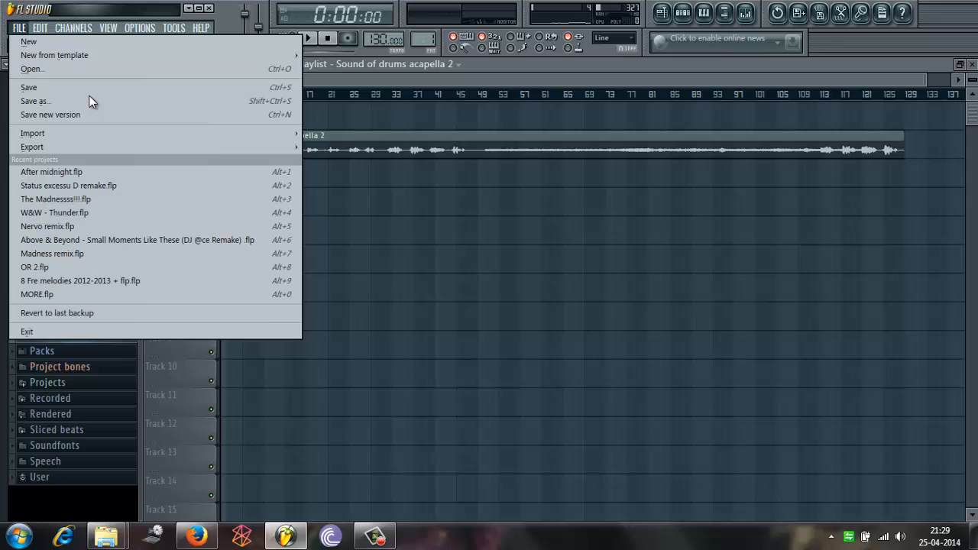
{"action": "left_click", "coordinate": [26, 43]}
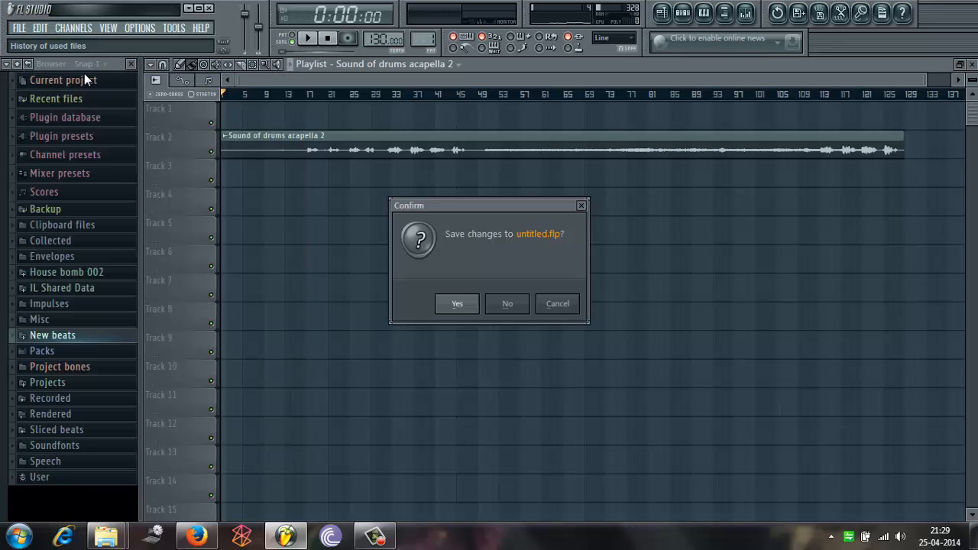
{"action": "left_click", "coordinate": [507, 303]}
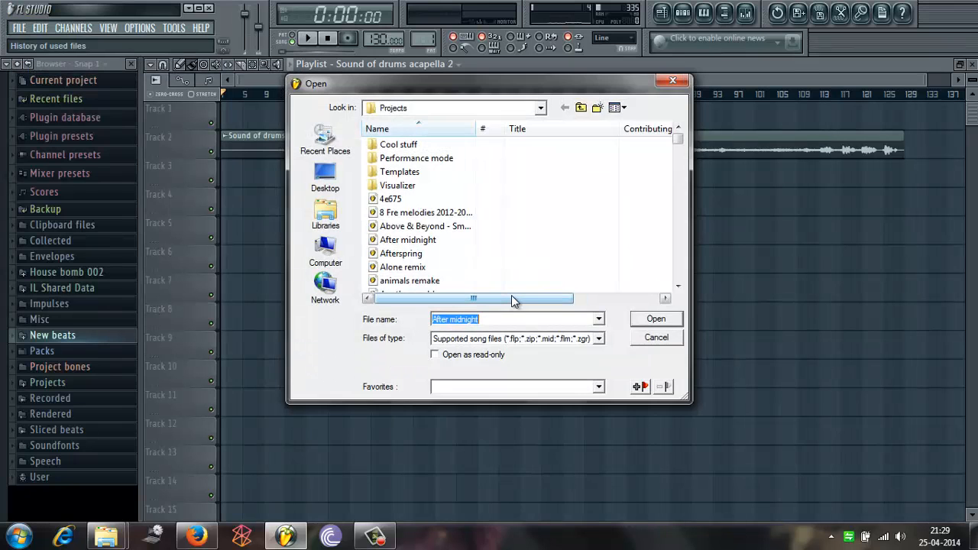
Load the Armin Van Buuren - Sound Of The Drums (remake) .flp from the file list
{"action": "type", "text": "a"}
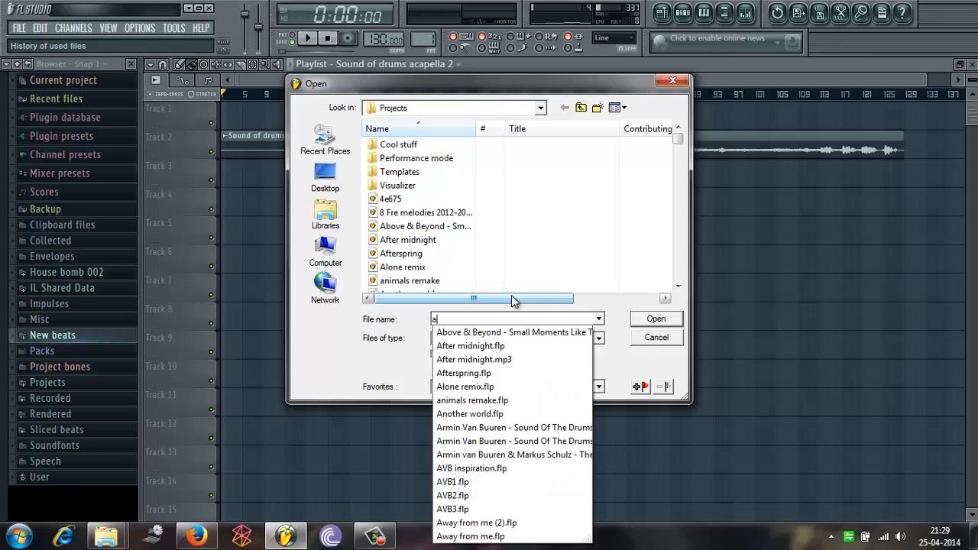
{"action": "left_click", "coordinate": [513, 440]}
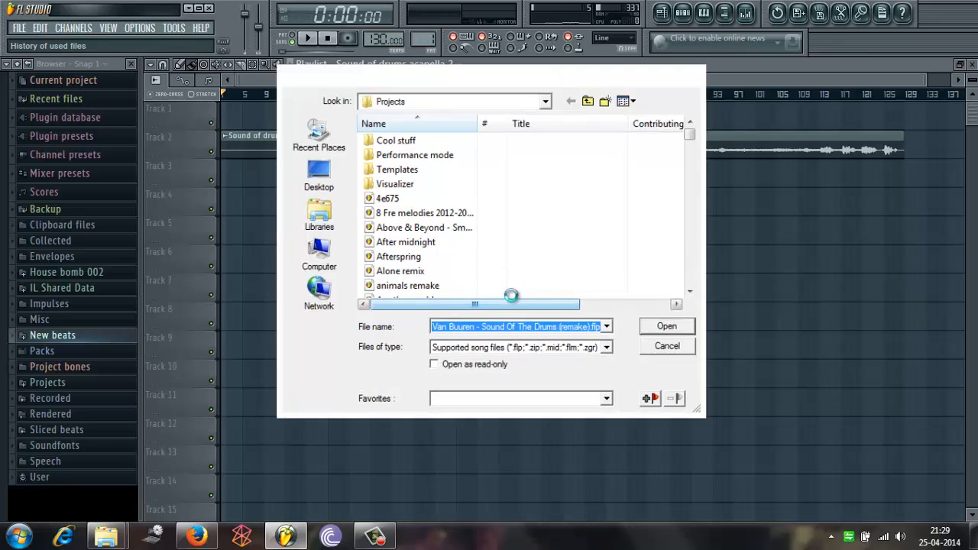
{"action": "left_click", "coordinate": [666, 327]}
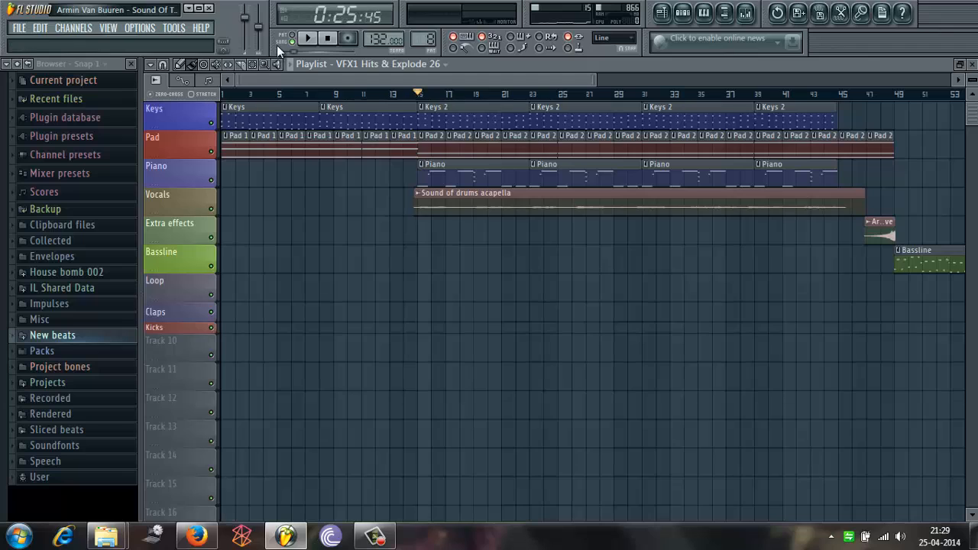
Show the Mixer insert for the remake's 'Sound of drums acapella' track
{"action": "left_click", "coordinate": [318, 38]}
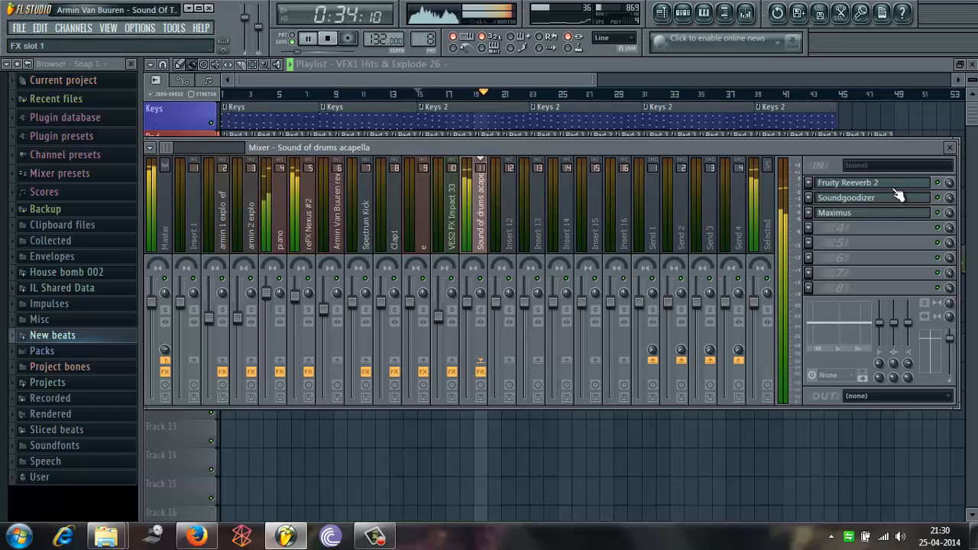
Bring up the acapella's Soundgoodizer and Fruity Reeverb 2 windows, then the next slot's plugin
{"action": "left_click", "coordinate": [868, 197]}
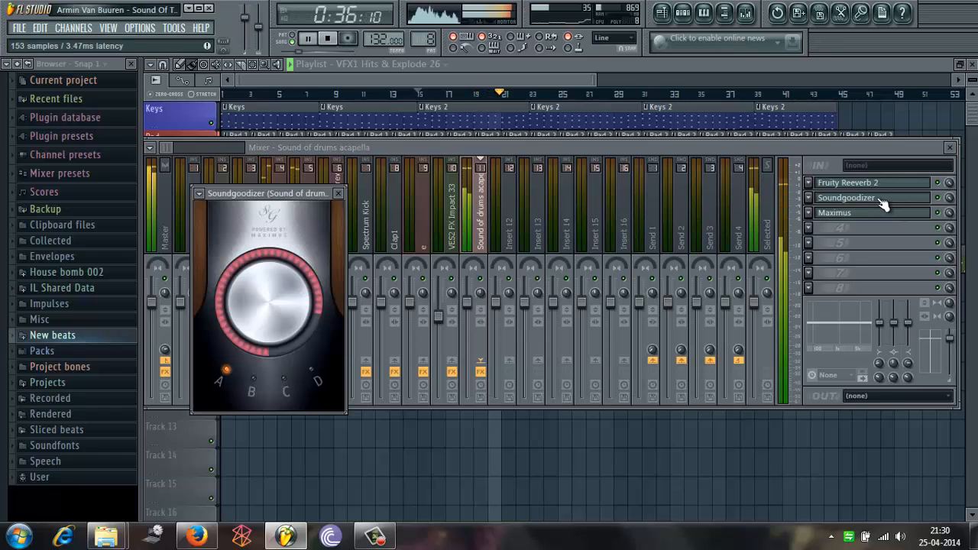
{"action": "left_click", "coordinate": [863, 183]}
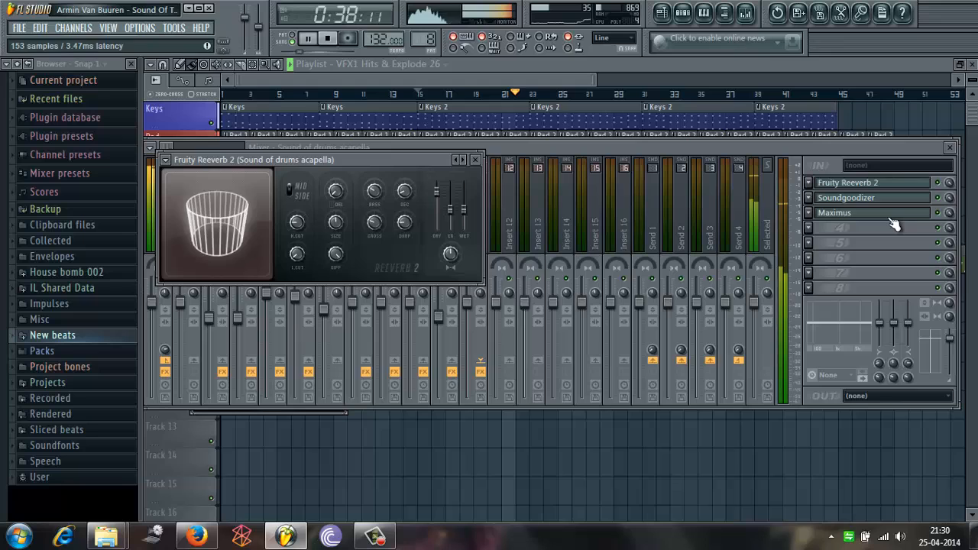
{"action": "left_click", "coordinate": [856, 213]}
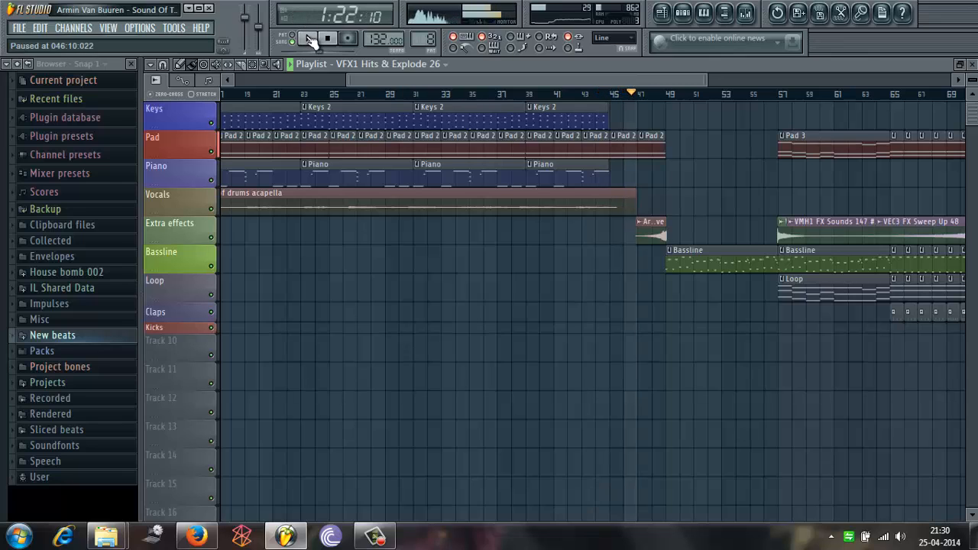
{"action": "left_click", "coordinate": [316, 39]}
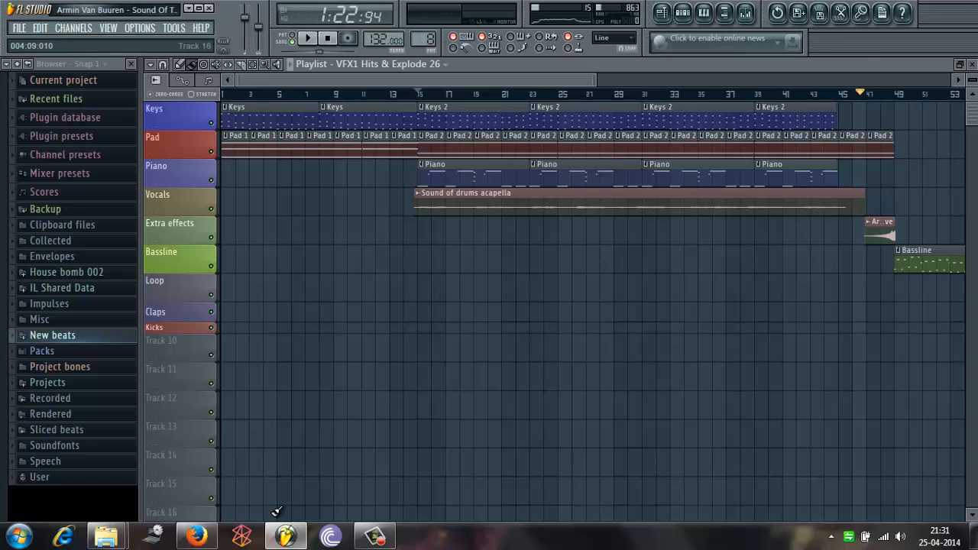
{"action": "mouse_move", "coordinate": [284, 535]}
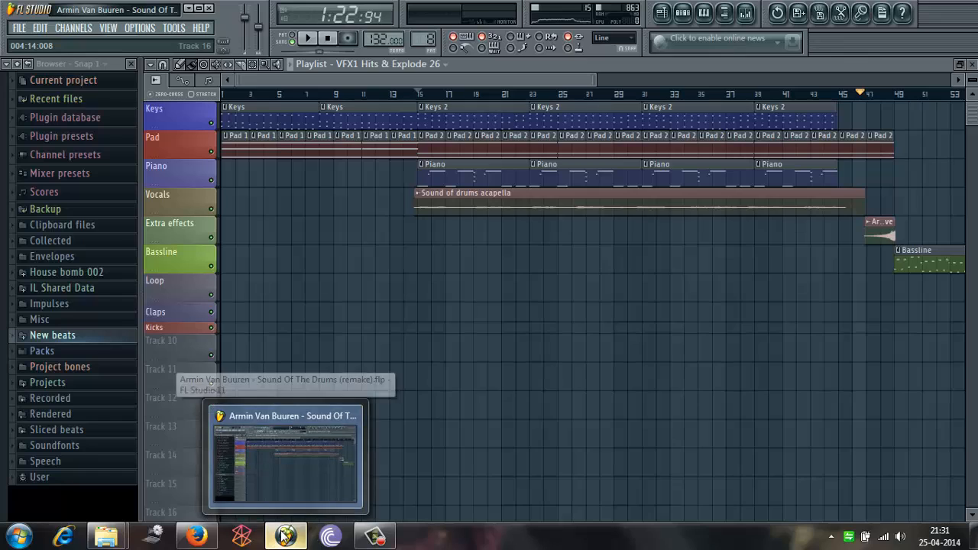